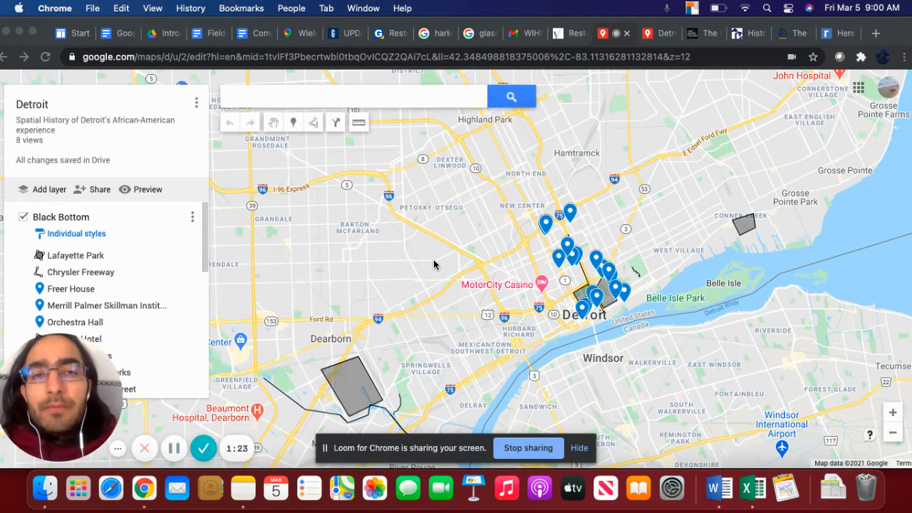
{"action": "mouse_move", "coordinate": [559, 218]}
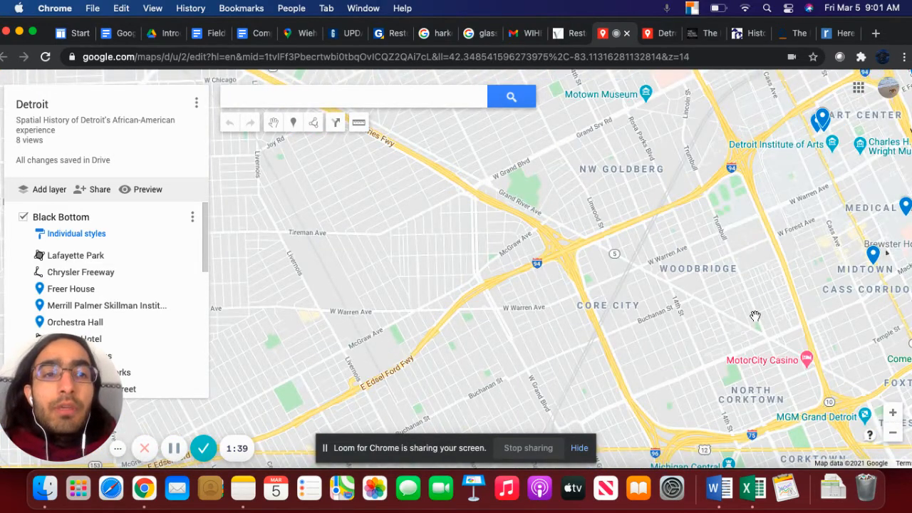
- Pan the map toward the Black Bottom pins around Midtown and Lafayette Park
{"action": "left_click_drag", "start_coordinate": [755, 315], "coordinate": [729, 338]}
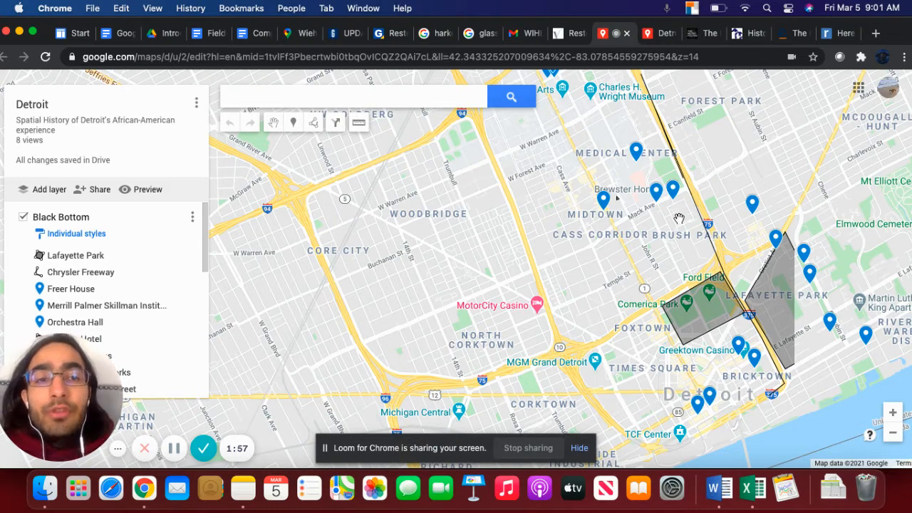
{"action": "mouse_move", "coordinate": [755, 340]}
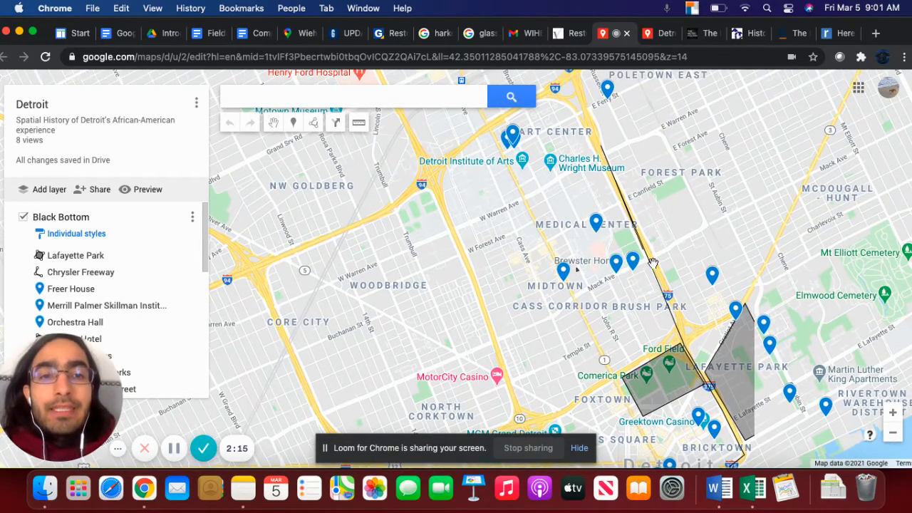
{"action": "mouse_move", "coordinate": [623, 186]}
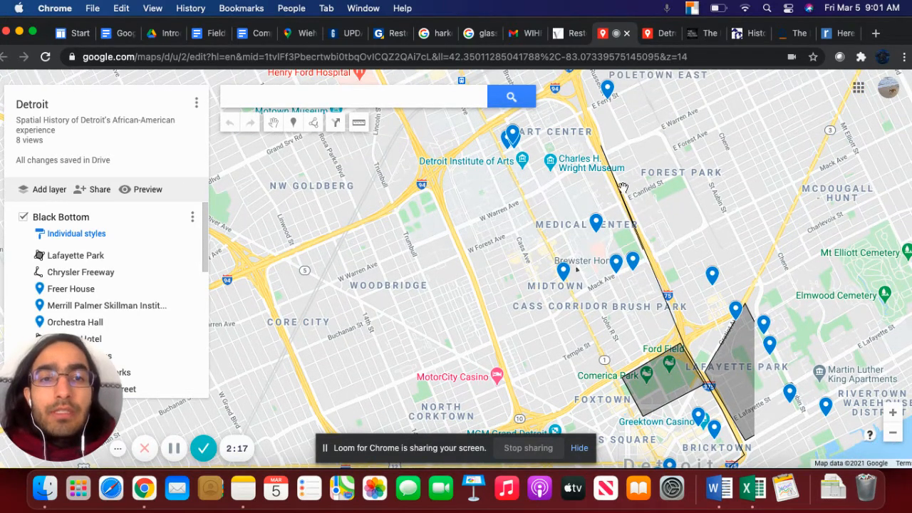
{"action": "mouse_move", "coordinate": [668, 296]}
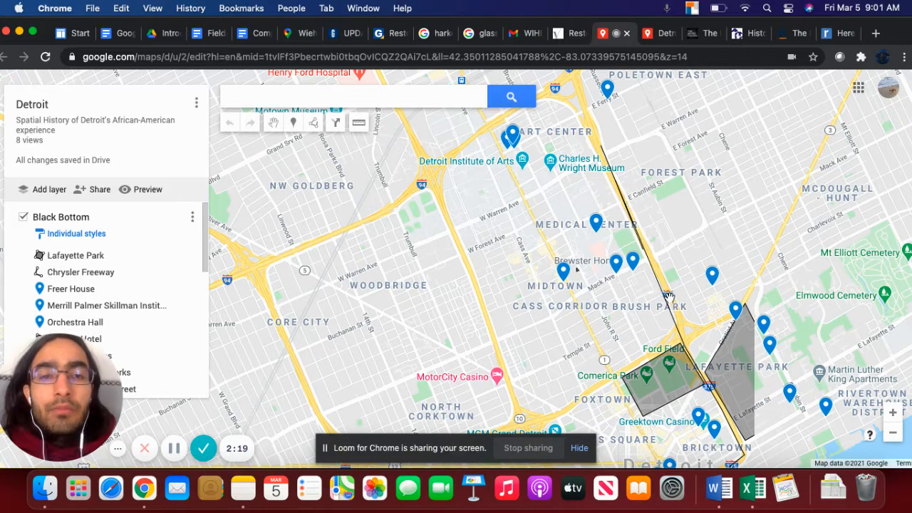
{"action": "mouse_move", "coordinate": [673, 250]}
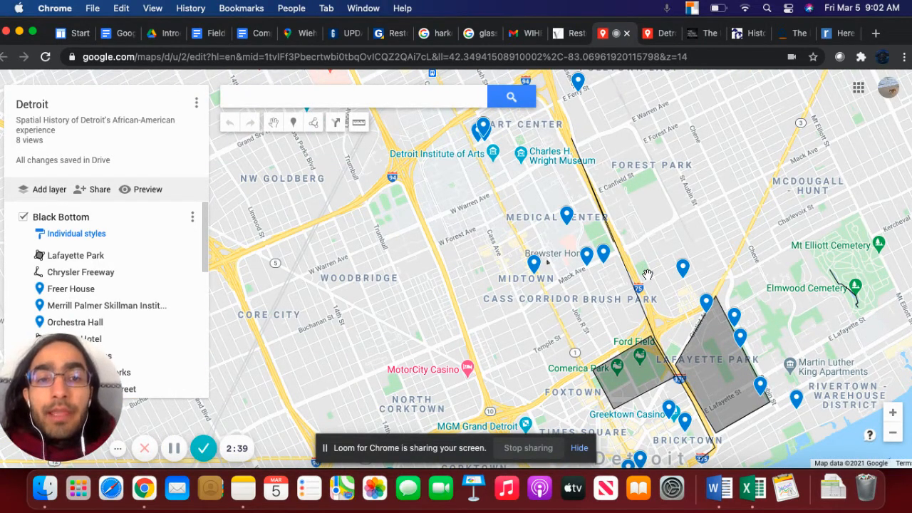
{"action": "mouse_move", "coordinate": [645, 261]}
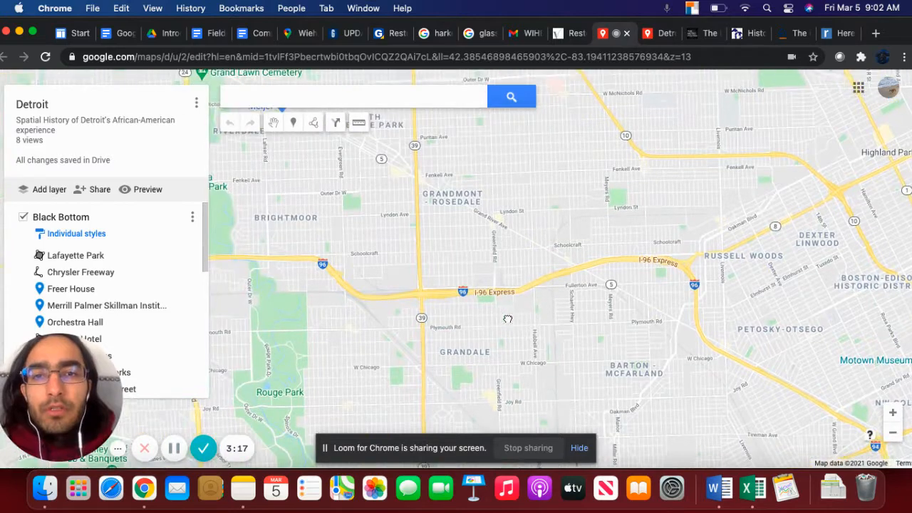
- Shift the map toward Dearborn's shaded polygon and creek lines
{"action": "left_click_drag", "start_coordinate": [508, 319], "coordinate": [635, 397]}
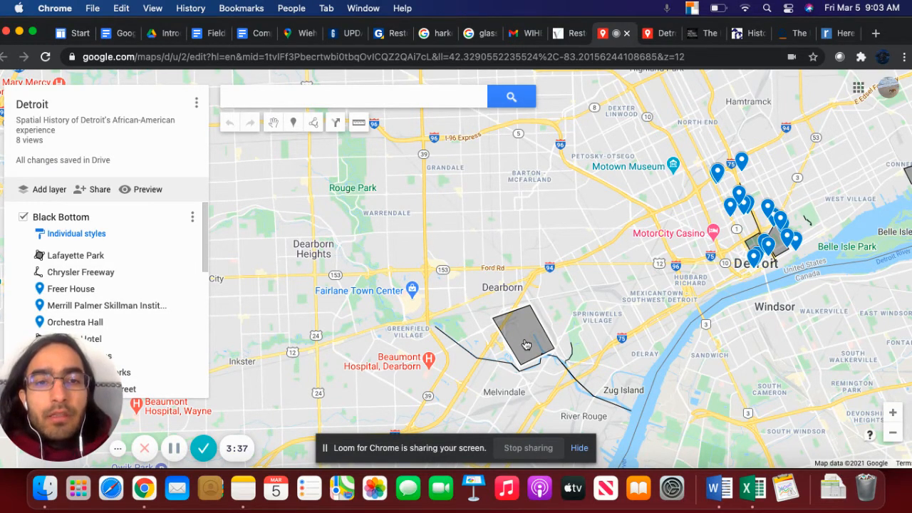
- Open the Ford Plant near River Rouge polygon's info window and close it, twice
{"action": "left_click", "coordinate": [524, 342]}
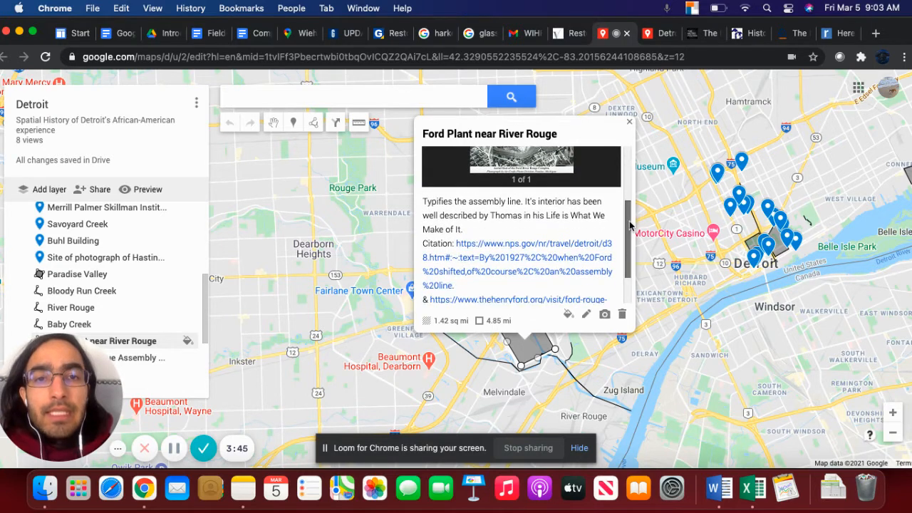
{"action": "left_click", "coordinate": [629, 122]}
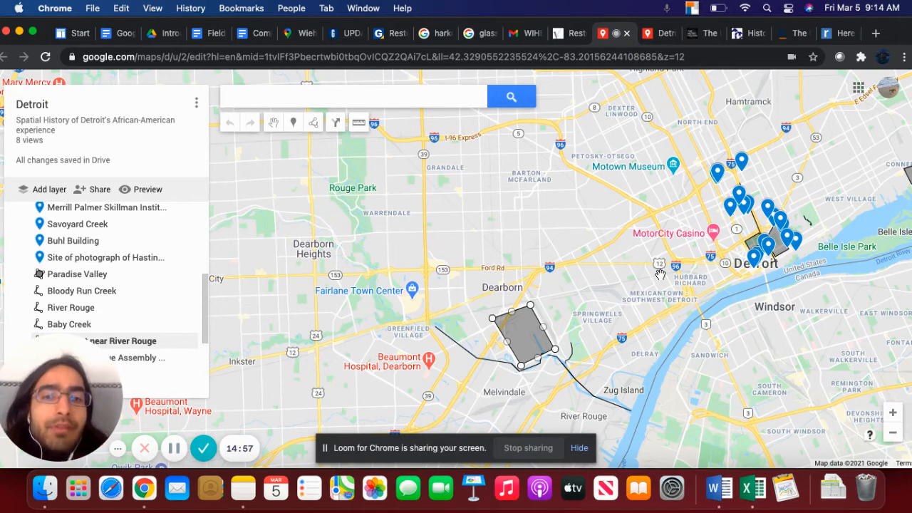
{"action": "left_click", "coordinate": [524, 335]}
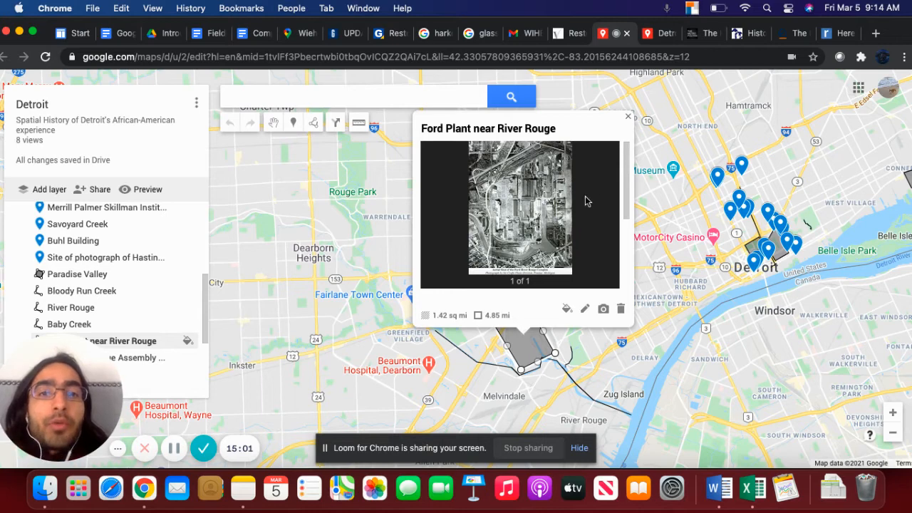
{"action": "left_click", "coordinate": [628, 115]}
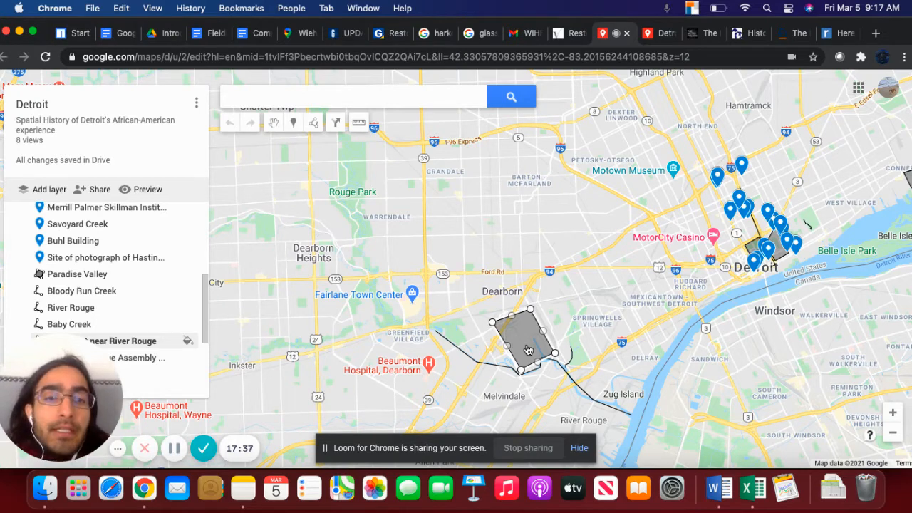
{"action": "mouse_move", "coordinate": [604, 297]}
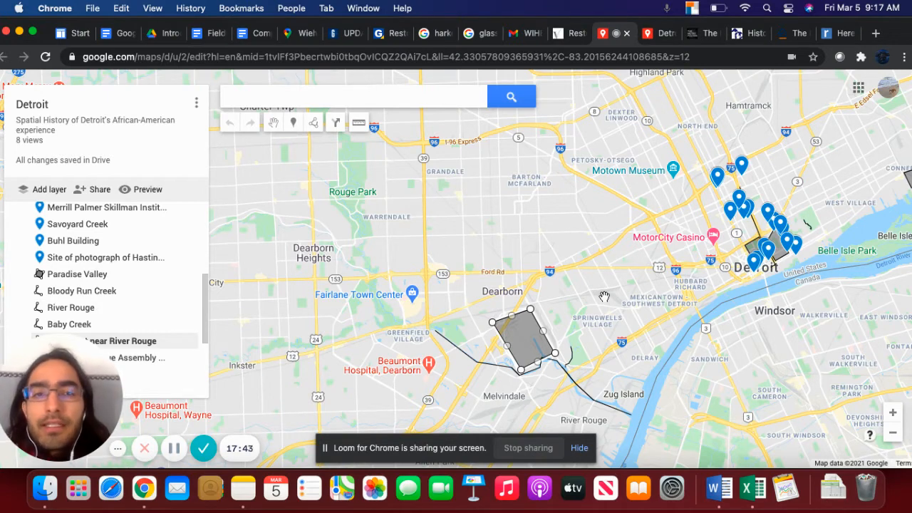
{"action": "mouse_move", "coordinate": [668, 287]}
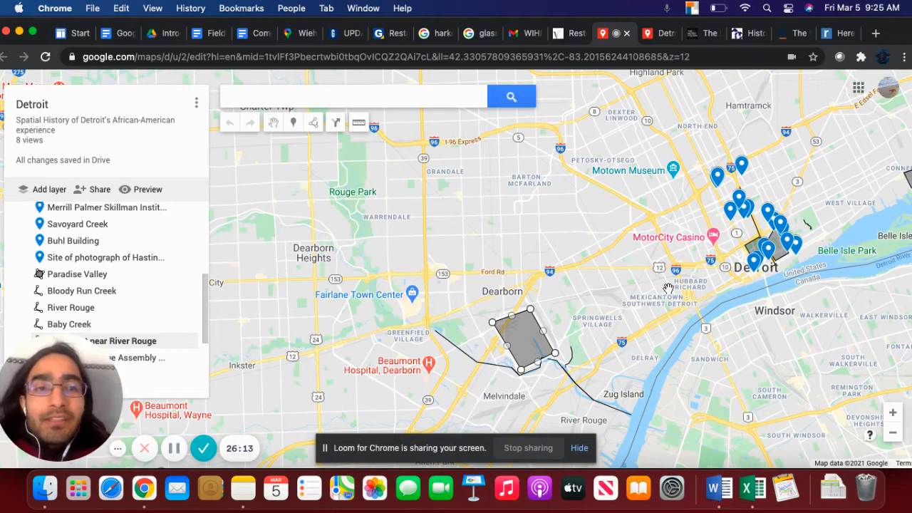
{"action": "mouse_move", "coordinate": [804, 219]}
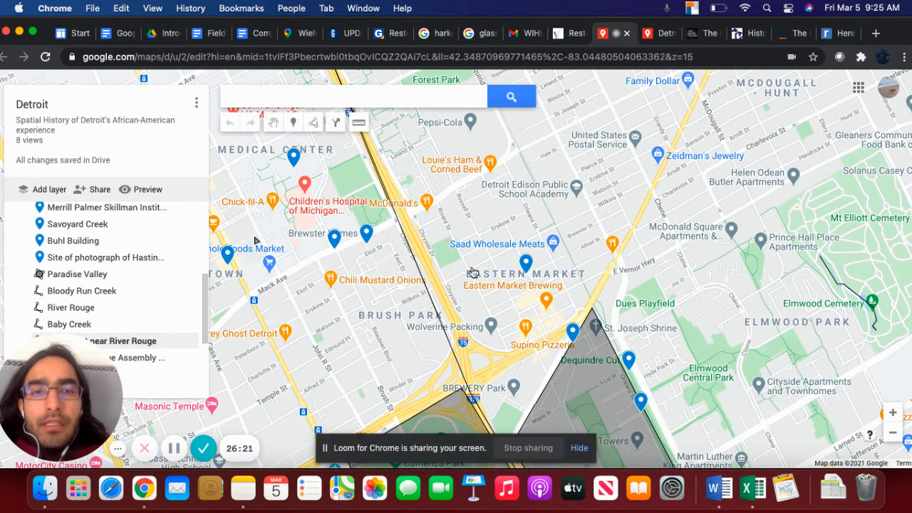
{"action": "mouse_move", "coordinate": [509, 314]}
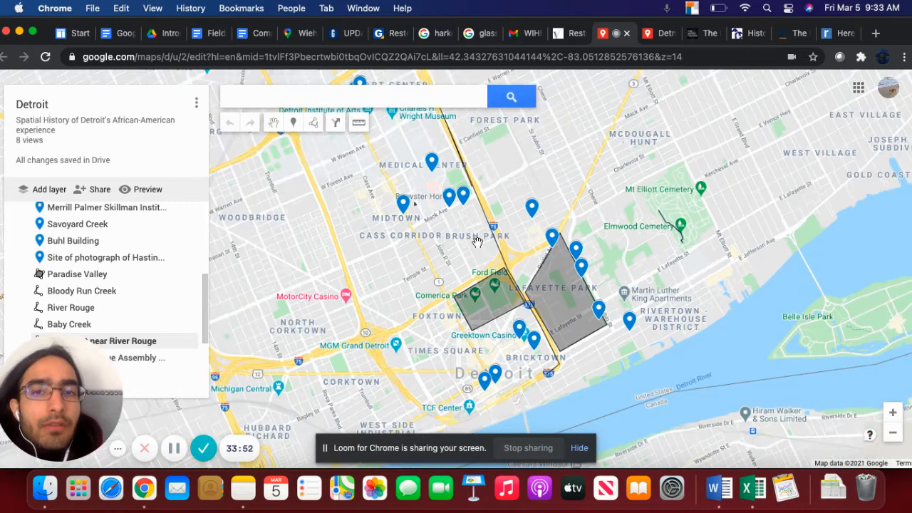
- Zoom the map closer on Midtown and Brush Park
{"action": "scroll", "scroll_direction": "down", "scroll_amount": 3}
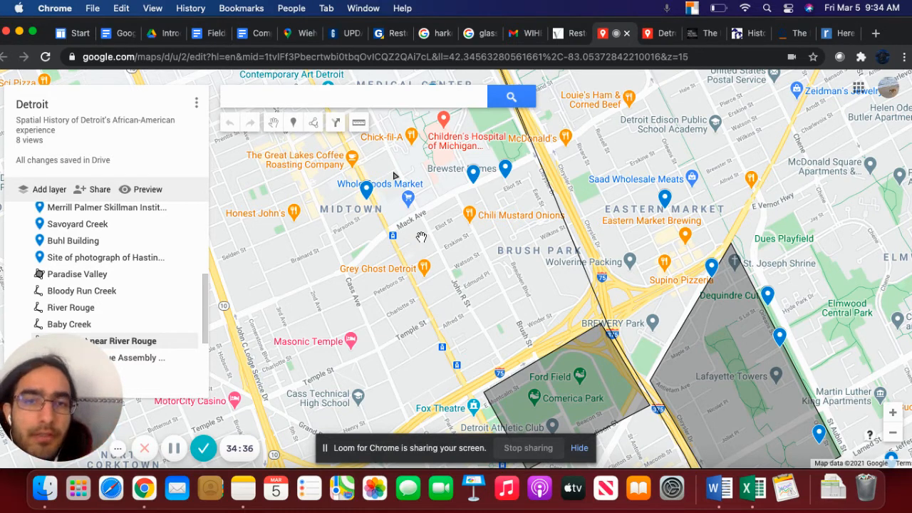
{"action": "mouse_move", "coordinate": [382, 244]}
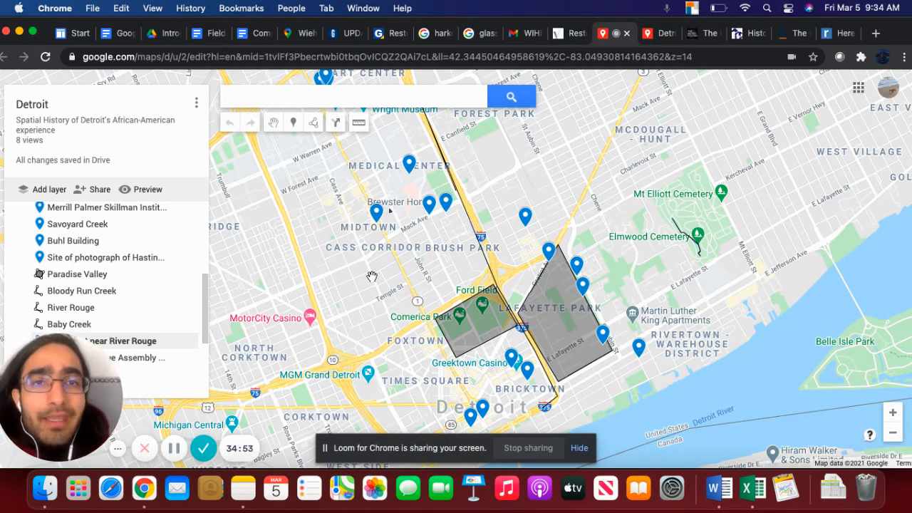
{"action": "mouse_move", "coordinate": [677, 50]}
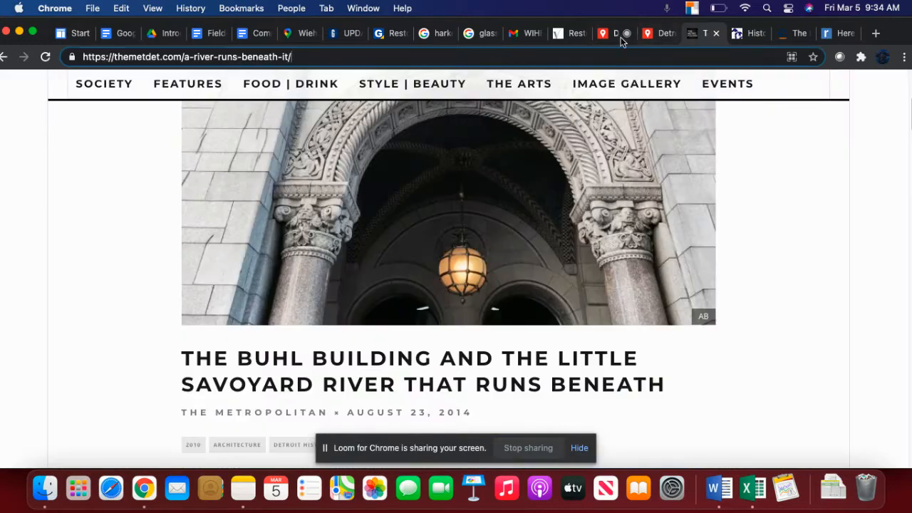
{"action": "left_click", "coordinate": [656, 33]}
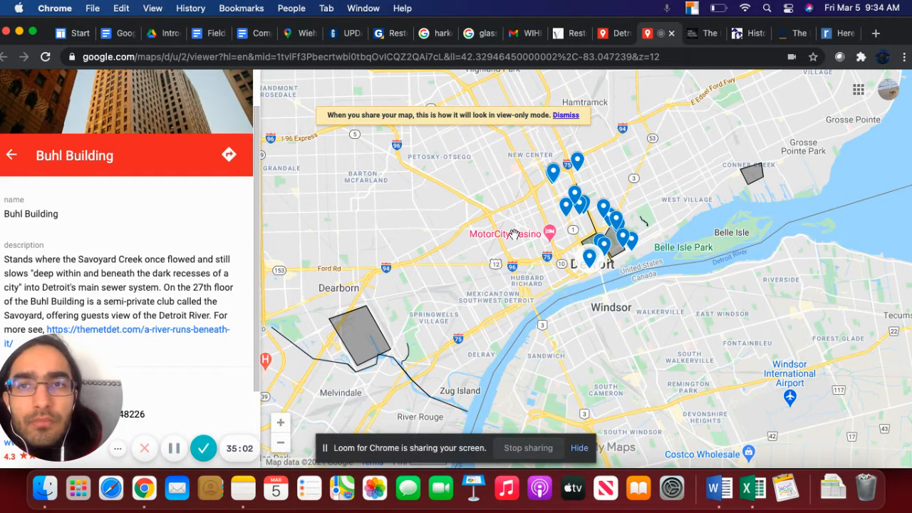
{"action": "left_click", "coordinate": [118, 336]}
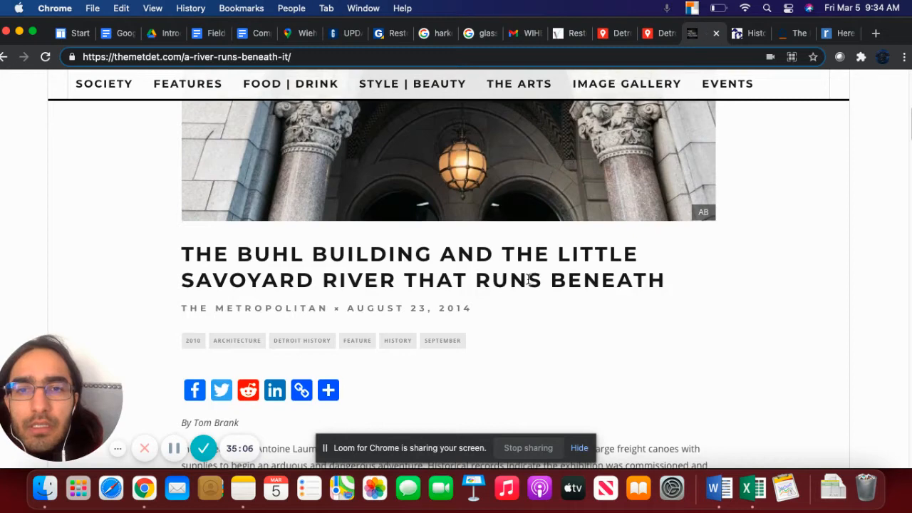
{"action": "scroll", "scroll_direction": "down", "scroll_amount": 3}
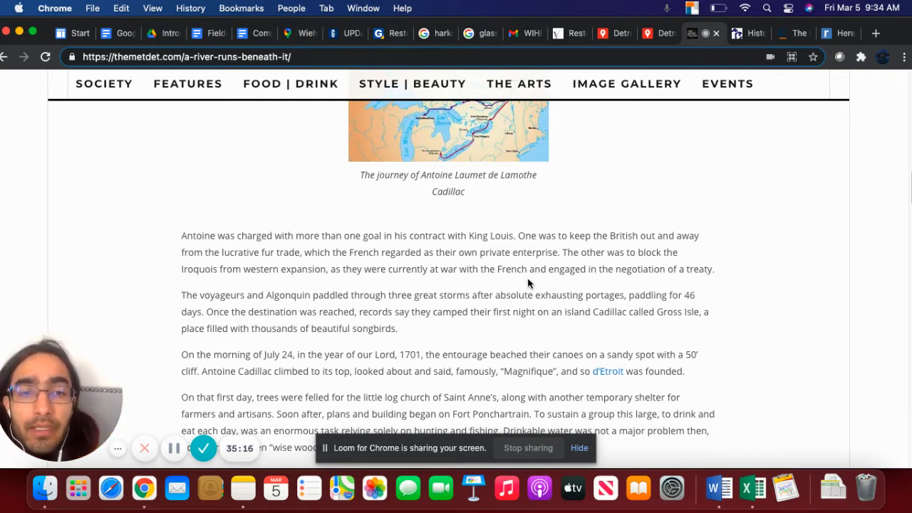
{"action": "scroll", "scroll_direction": "down", "scroll_amount": 3}
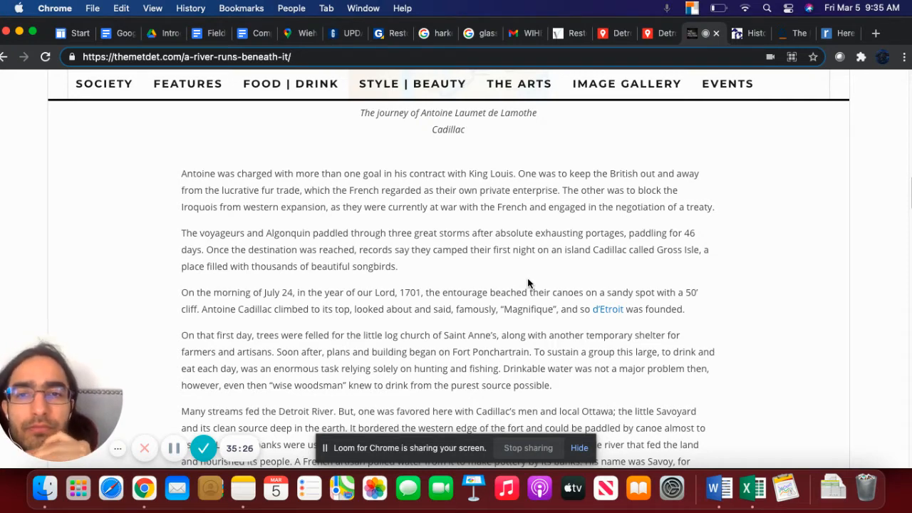
{"action": "scroll", "scroll_direction": "down", "scroll_amount": 3}
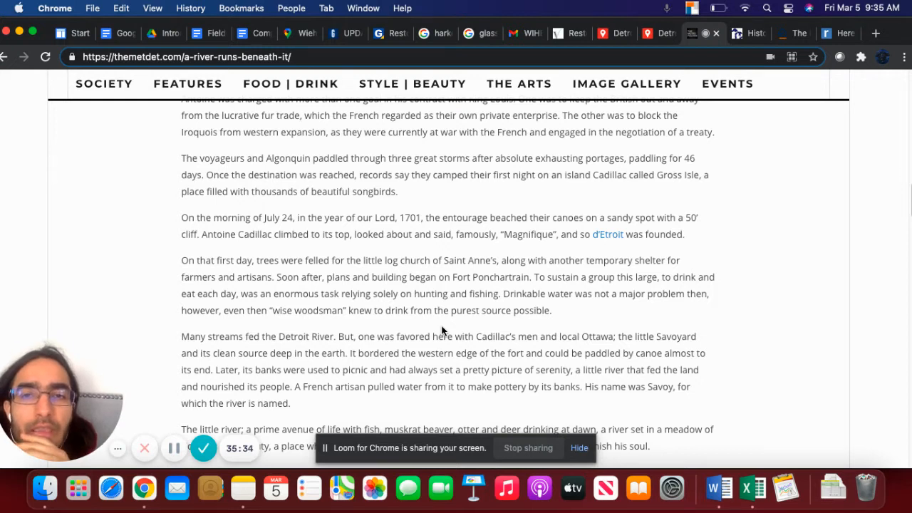
{"action": "mouse_move", "coordinate": [452, 235]}
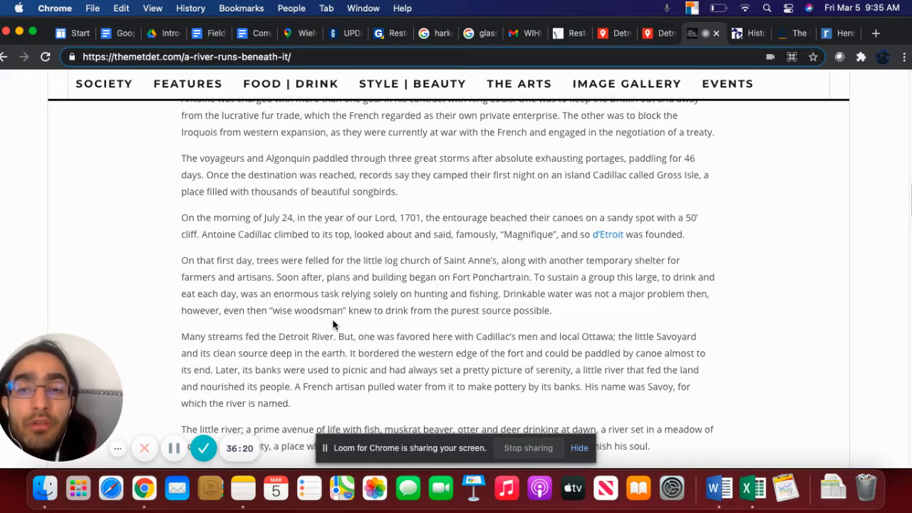
{"action": "scroll", "scroll_direction": "down", "scroll_amount": 3}
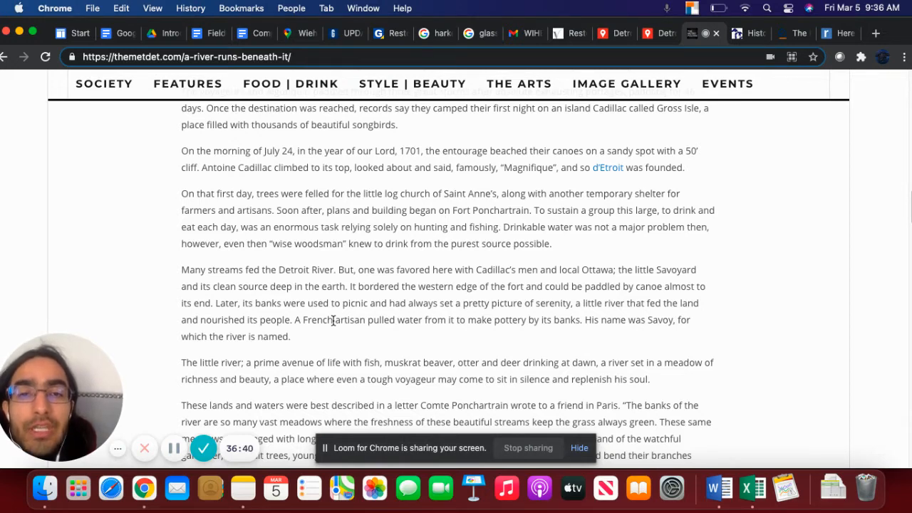
{"action": "scroll", "scroll_direction": "down", "scroll_amount": 3}
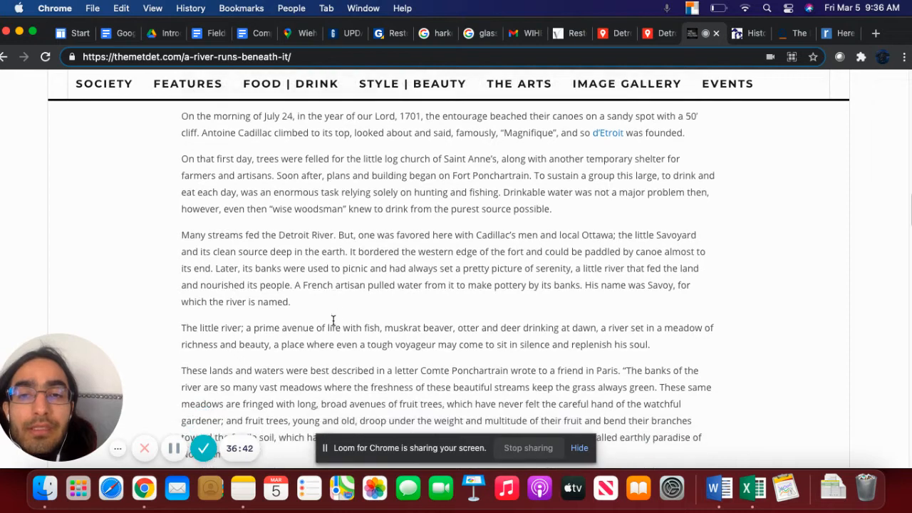
{"action": "scroll", "scroll_direction": "down", "scroll_amount": 3}
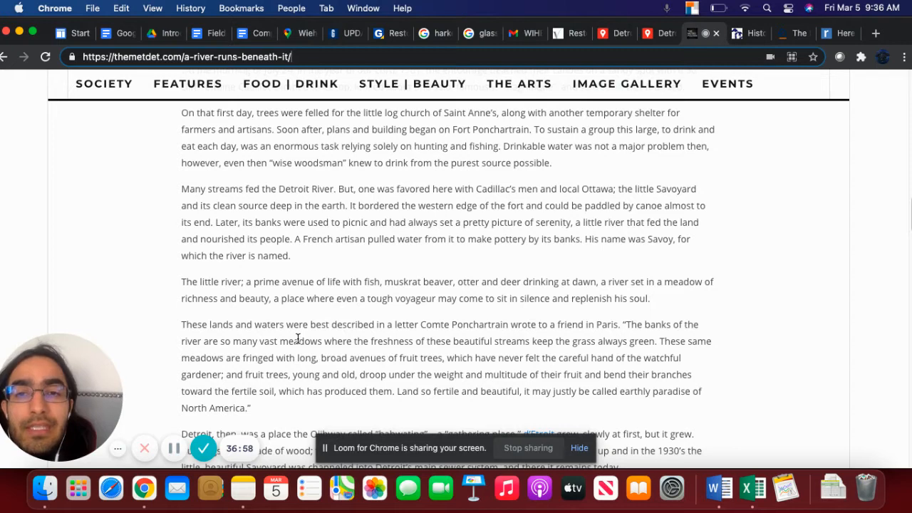
{"action": "scroll", "scroll_direction": "down", "scroll_amount": 3}
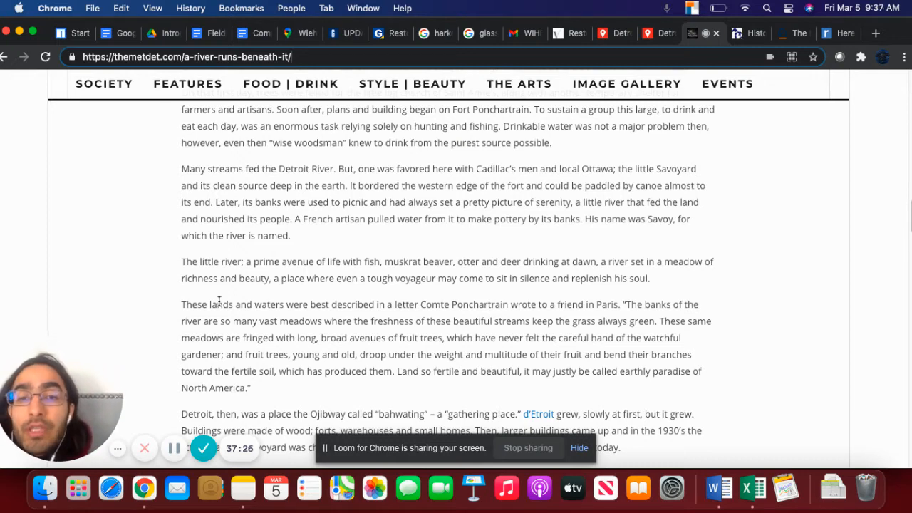
- Scroll the article down to the passage on the 26½-story Buhl Building
{"action": "scroll", "scroll_direction": "down", "scroll_amount": 3}
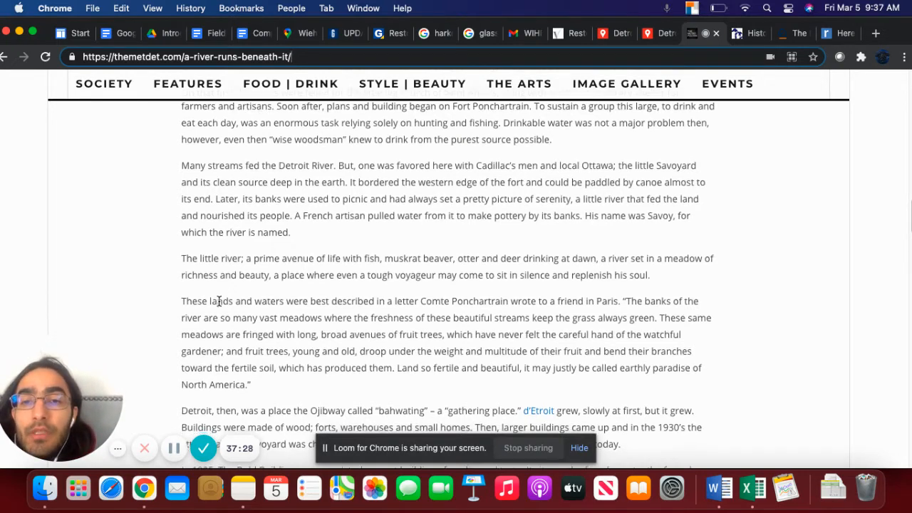
{"action": "scroll", "scroll_direction": "down", "scroll_amount": 3}
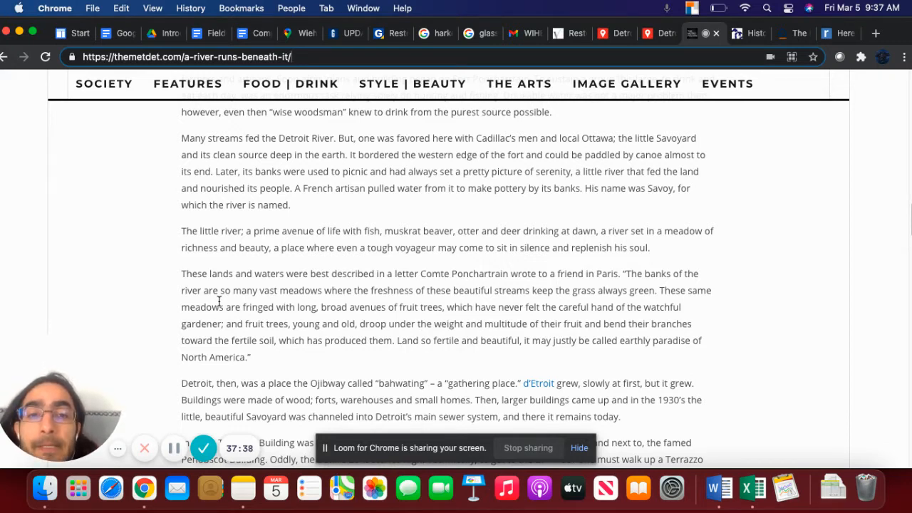
{"action": "scroll", "scroll_direction": "down", "scroll_amount": 3}
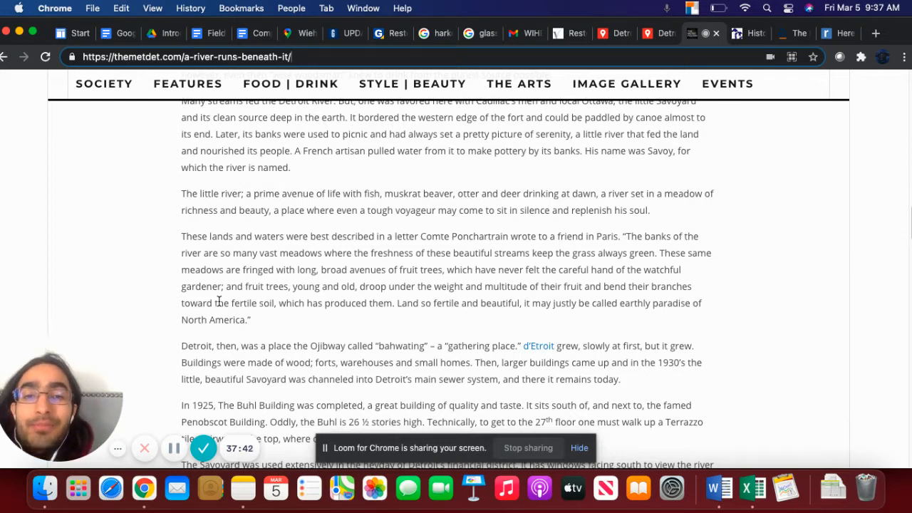
{"action": "mouse_move", "coordinate": [342, 390]}
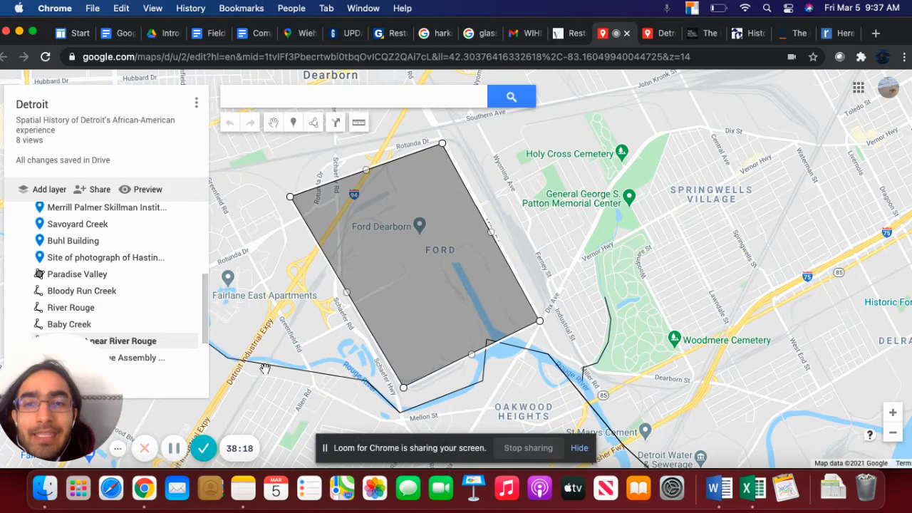
{"action": "mouse_move", "coordinate": [501, 352]}
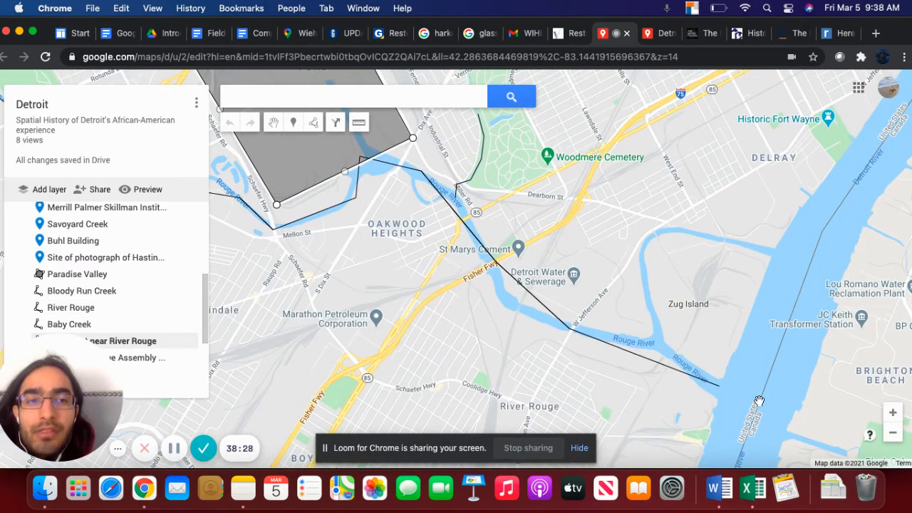
{"action": "mouse_move", "coordinate": [609, 281]}
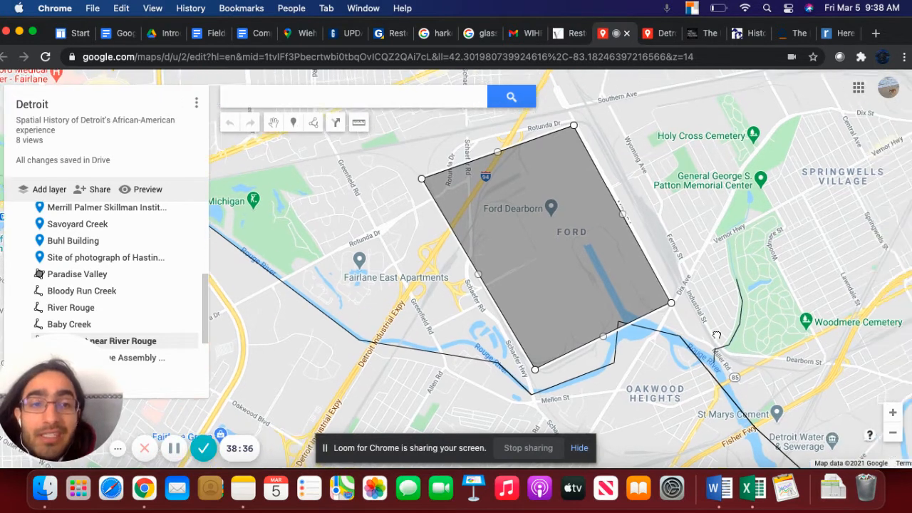
{"action": "left_click_drag", "start_coordinate": [716, 335], "coordinate": [673, 333]}
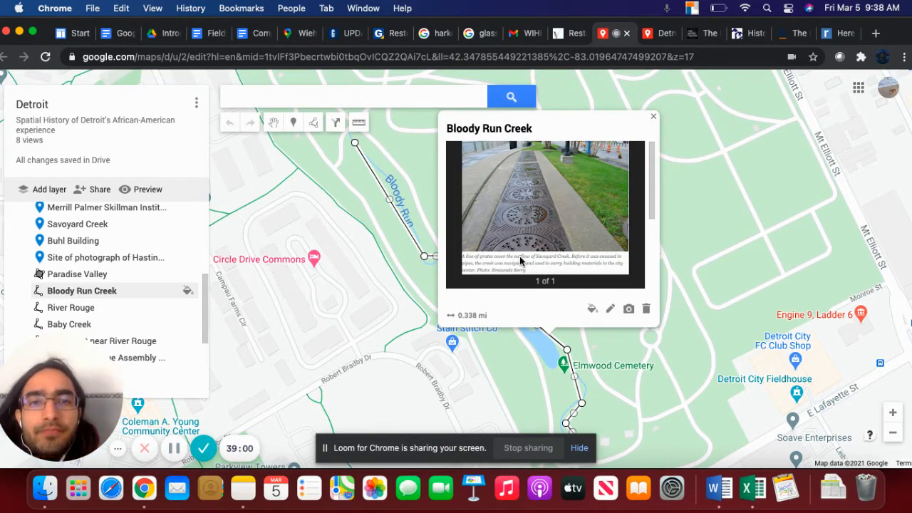
{"action": "mouse_move", "coordinate": [526, 235]}
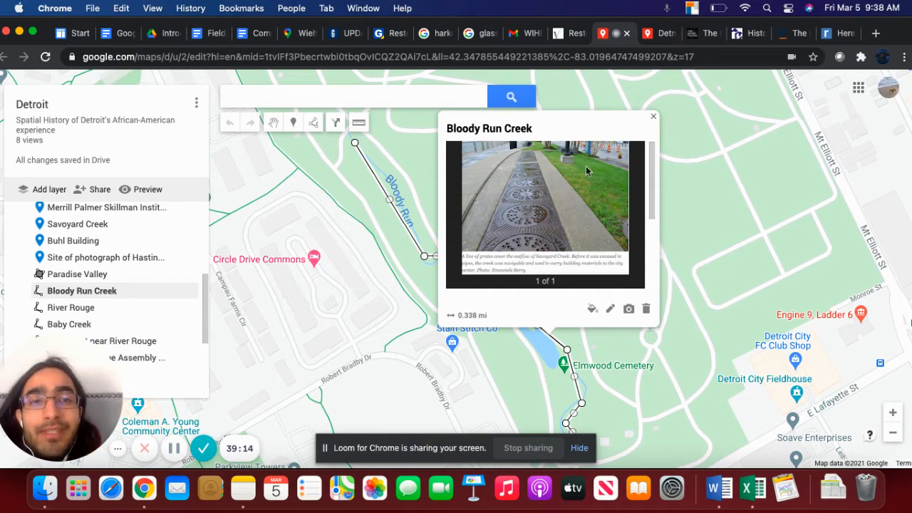
- Close the Bloody Run Creek photo card, keeping its Elmwood Cemetery line visible
{"action": "left_click", "coordinate": [653, 116]}
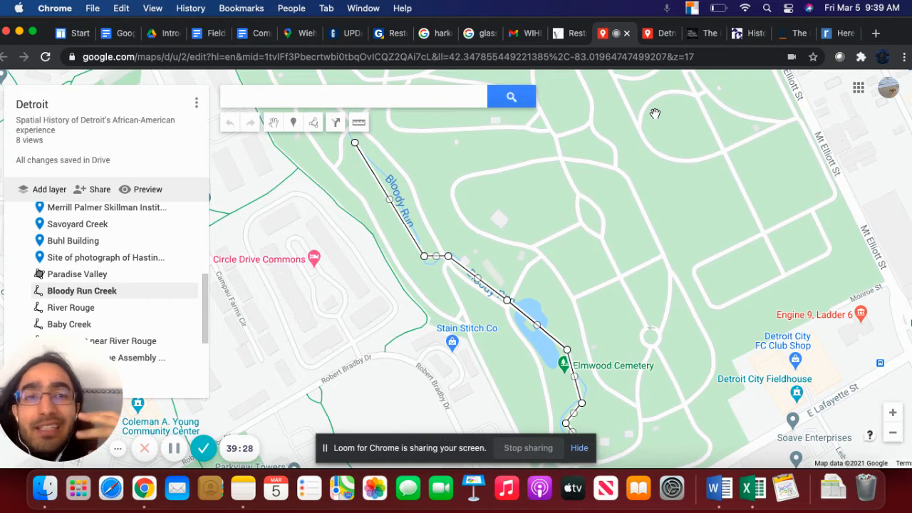
{"action": "mouse_move", "coordinate": [470, 266]}
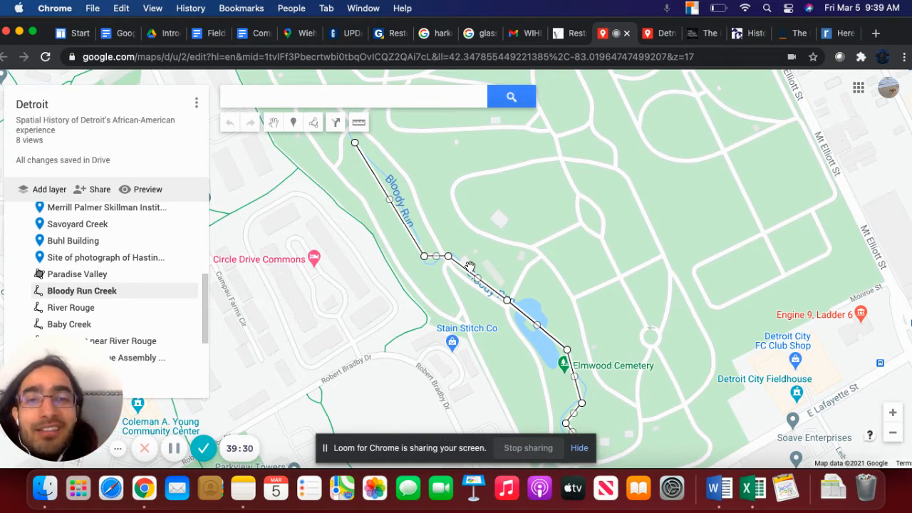
{"action": "mouse_move", "coordinate": [425, 316]}
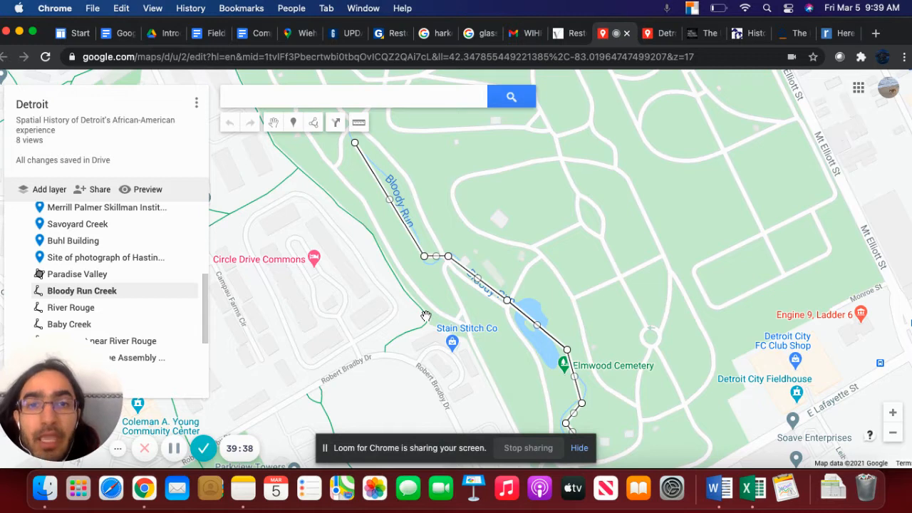
{"action": "mouse_move", "coordinate": [468, 318]}
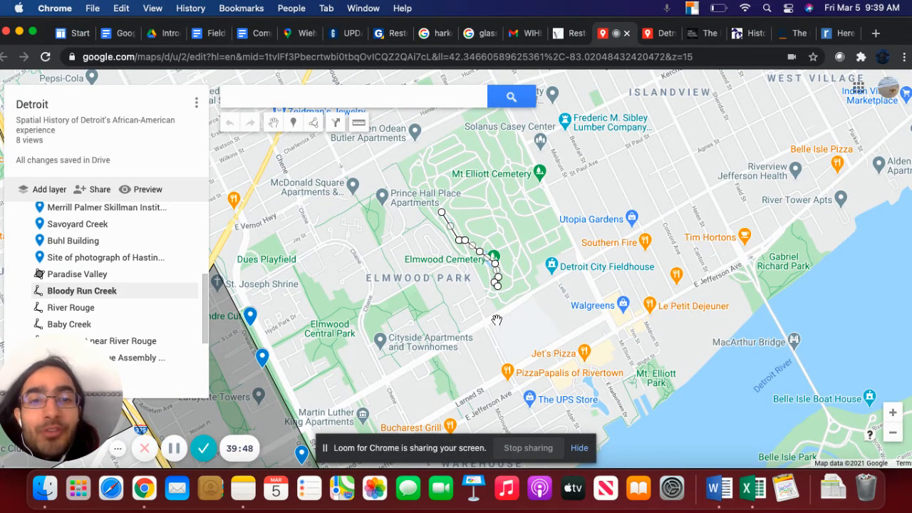
{"action": "mouse_move", "coordinate": [555, 366]}
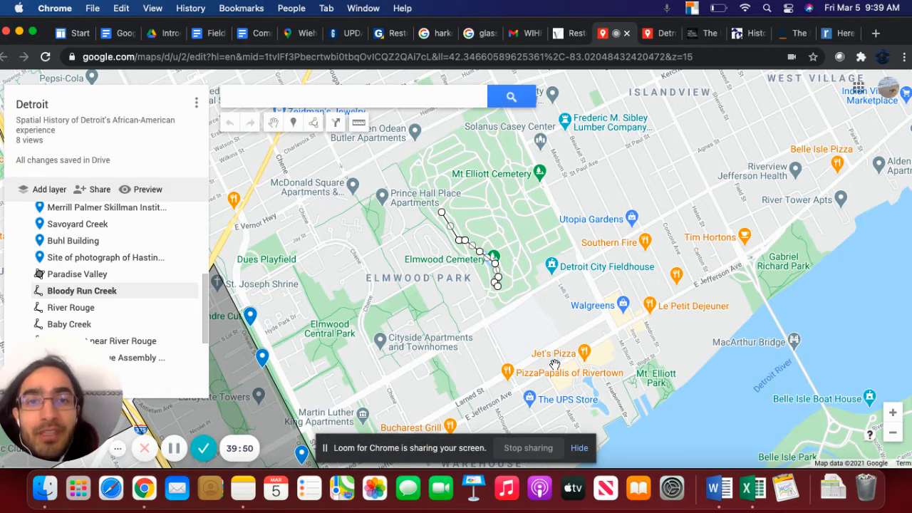
{"action": "mouse_move", "coordinate": [509, 246]}
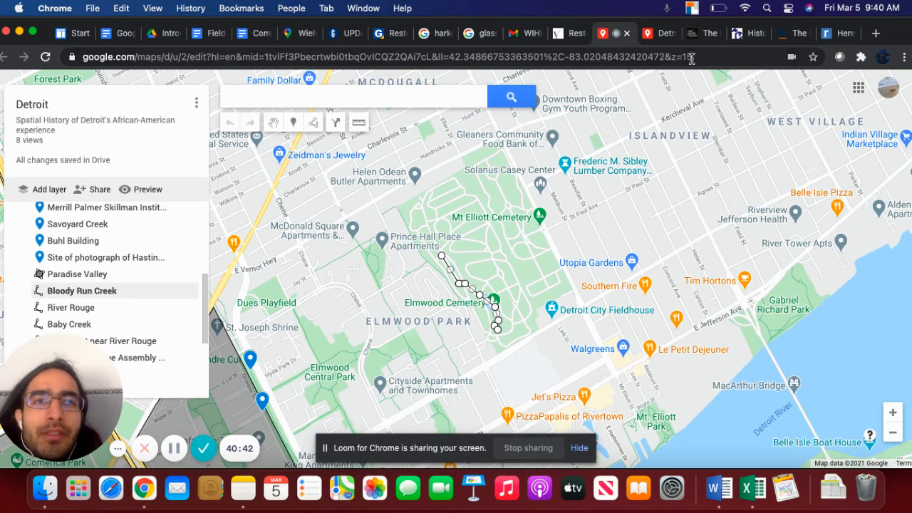
- Switch to the Savoyard River article and scroll to the Savoyard private club passage
{"action": "left_click", "coordinate": [691, 32]}
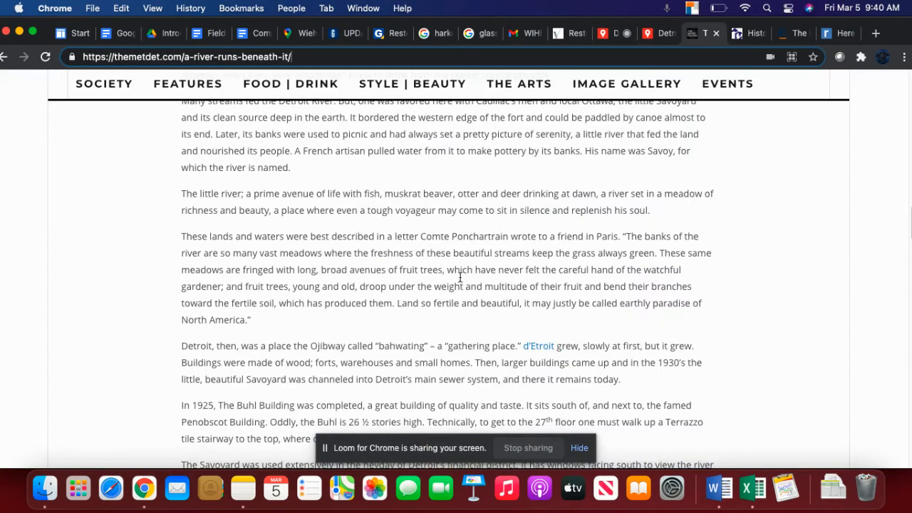
{"action": "scroll", "scroll_direction": "down", "scroll_amount": 3}
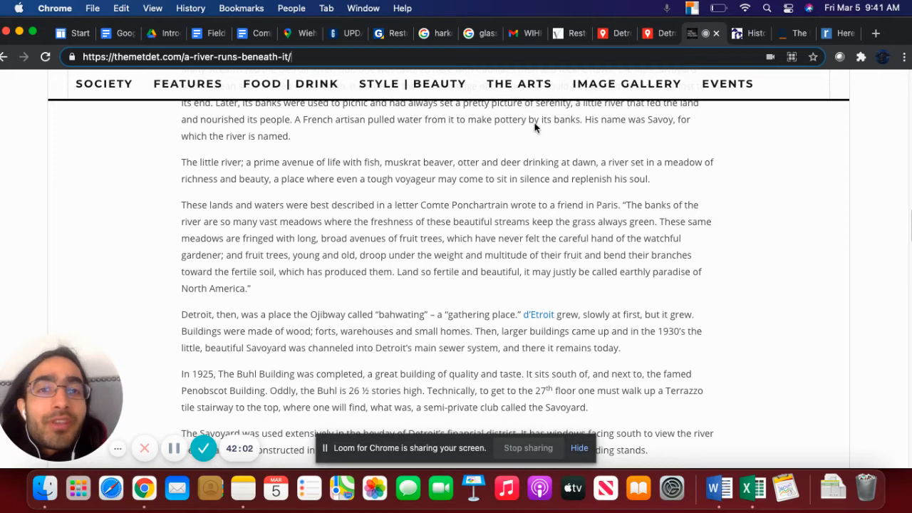
{"action": "mouse_move", "coordinate": [613, 33]}
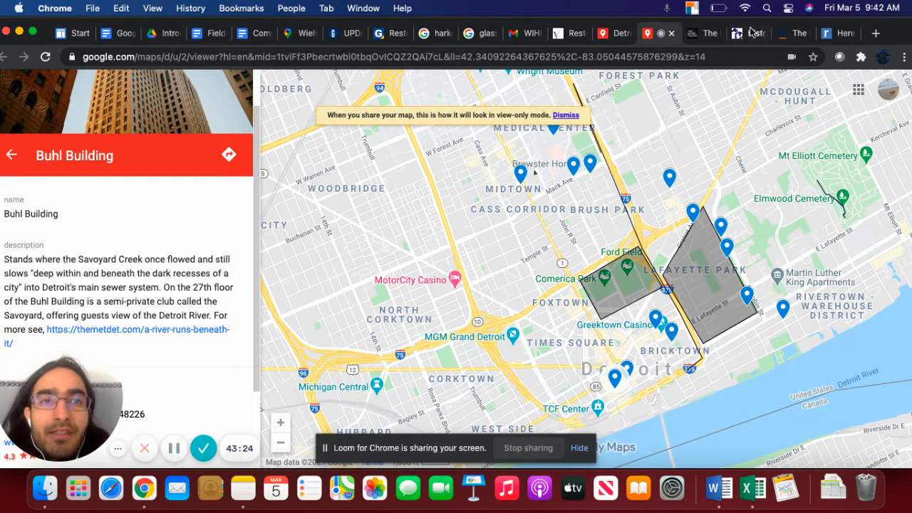
- Follow the Buhl Building description's themetdet.com link and scroll through the article
{"action": "left_click", "coordinate": [137, 329]}
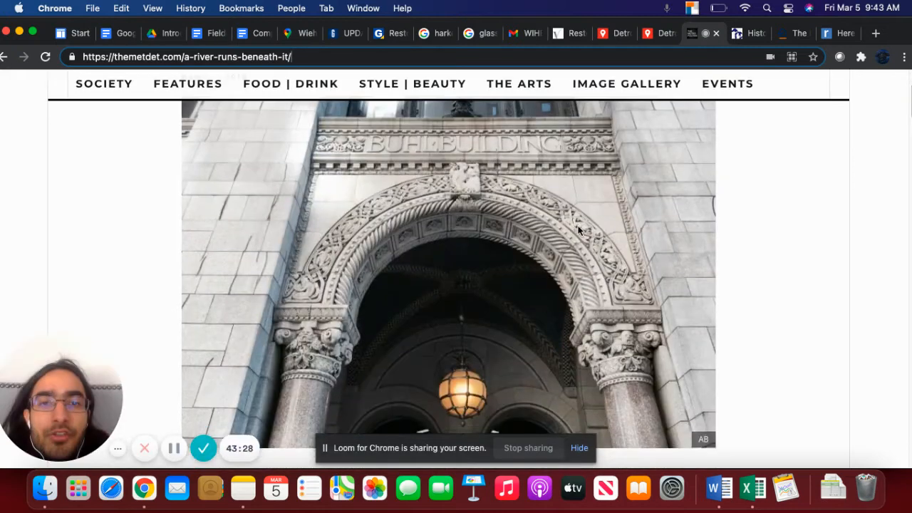
{"action": "scroll", "scroll_direction": "down", "scroll_amount": 3}
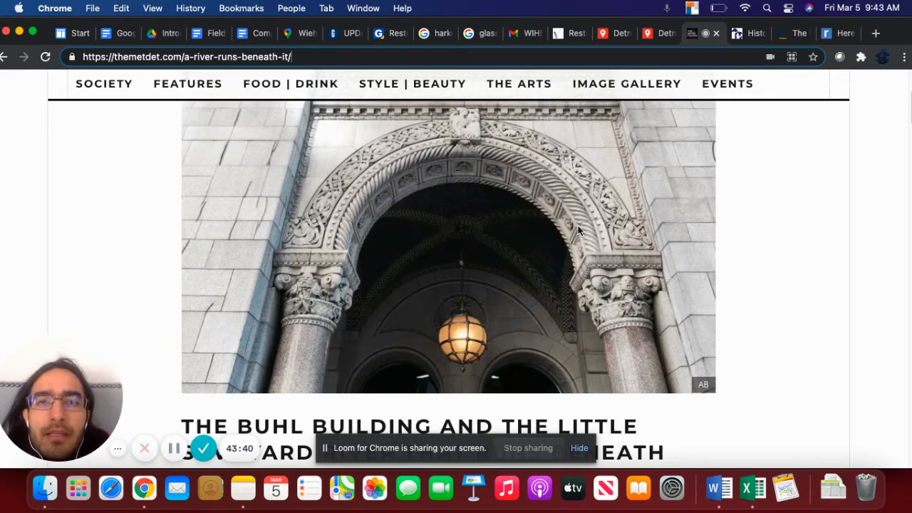
{"action": "scroll", "scroll_direction": "down", "scroll_amount": 3}
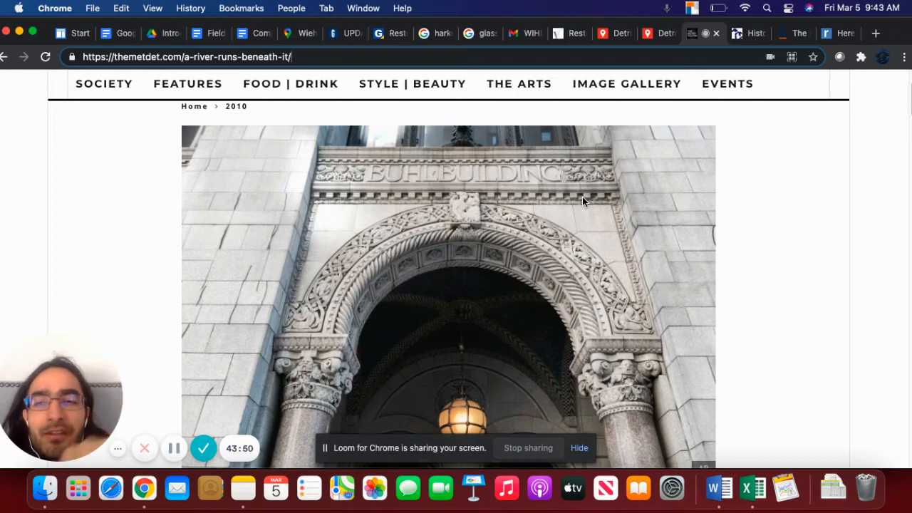
{"action": "scroll", "scroll_direction": "down", "scroll_amount": 3}
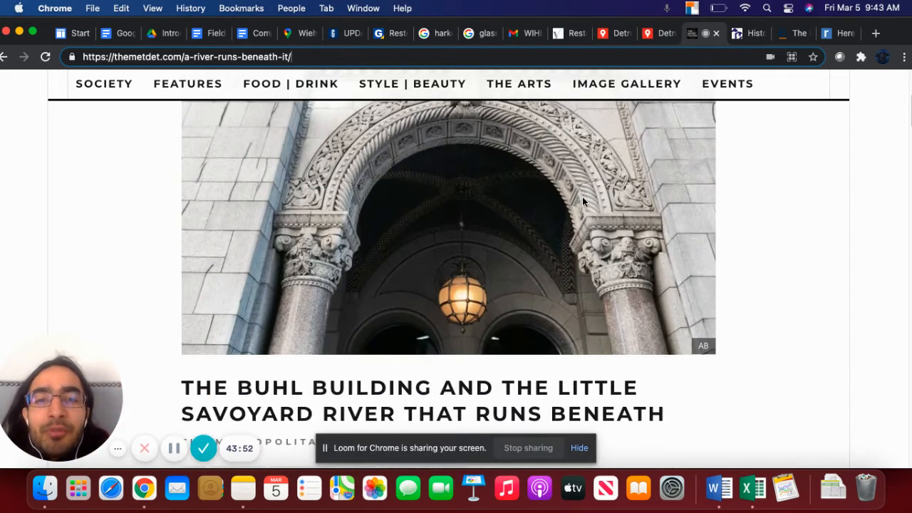